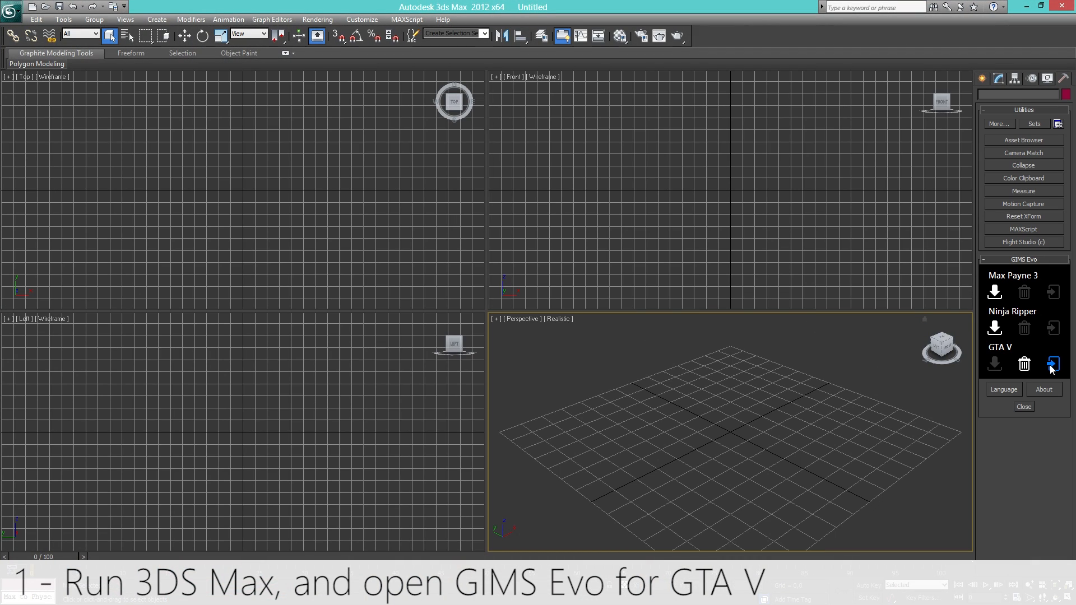
Step: Launch GIMS Evo for GTA V and create a new object of type Models > Model
{"action": "left_click", "coordinate": [1053, 364]}
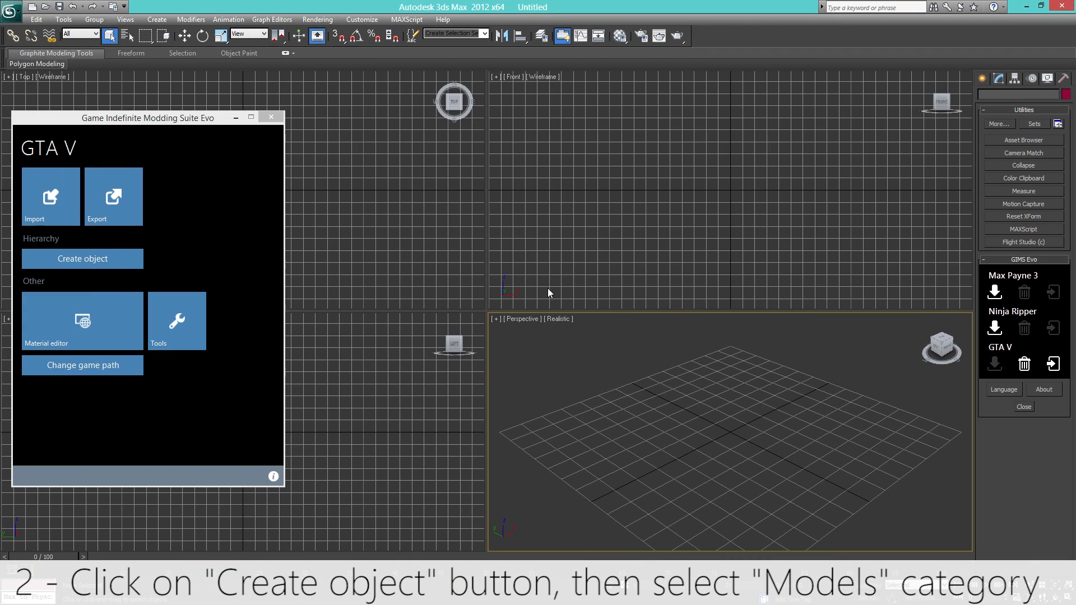
{"action": "left_click", "coordinate": [82, 258]}
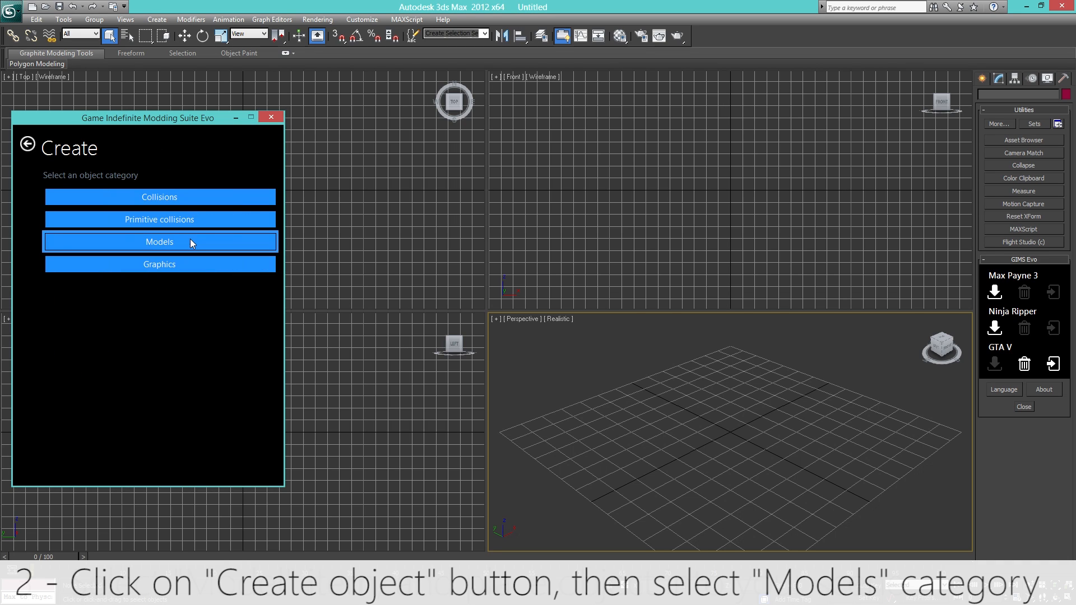
{"action": "left_click", "coordinate": [160, 242]}
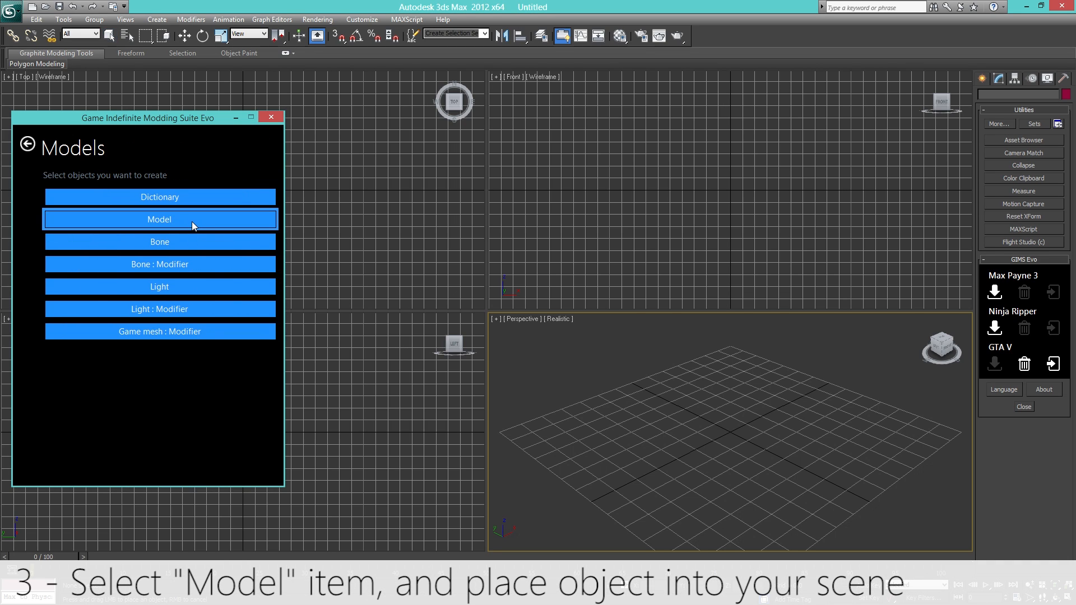
{"action": "left_click", "coordinate": [159, 219]}
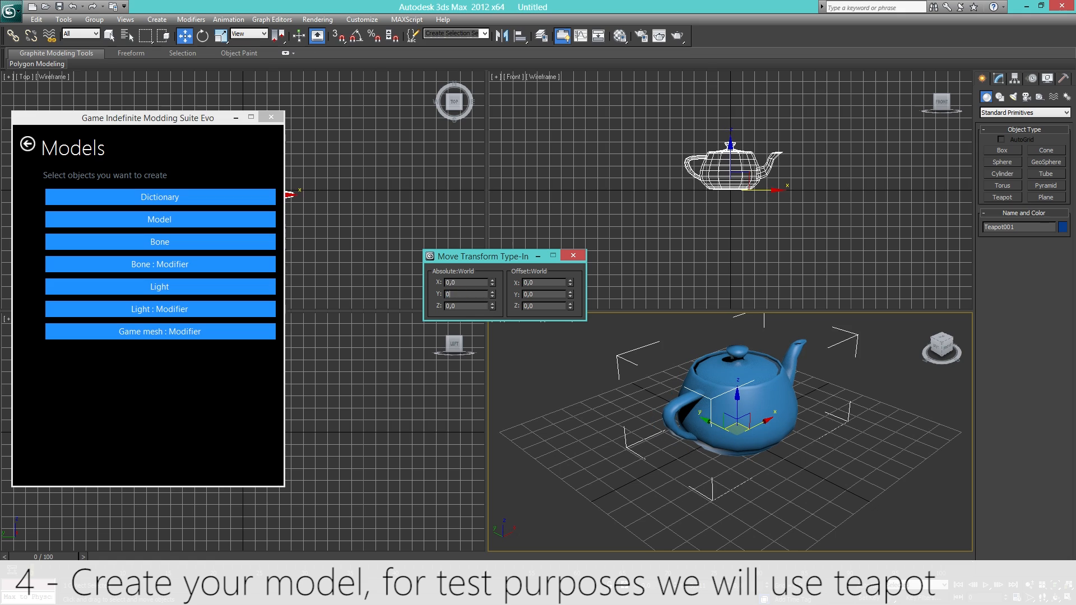
Step: Place the teapot at 0,0,0 and bring up the GIMS Evo material editor for it
{"action": "left_click", "coordinate": [574, 254]}
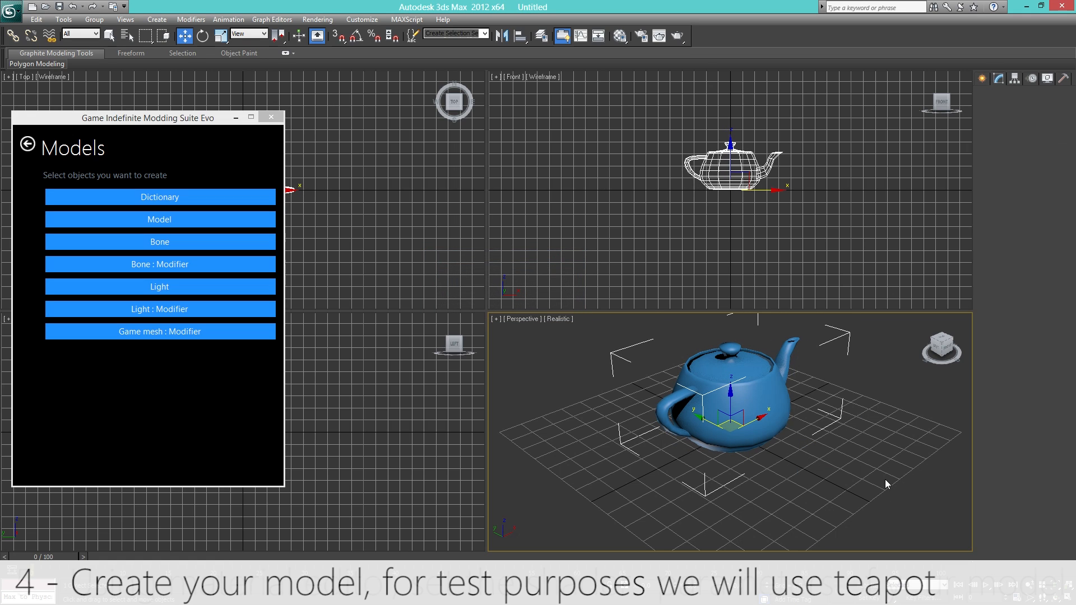
{"action": "left_click", "coordinate": [27, 144]}
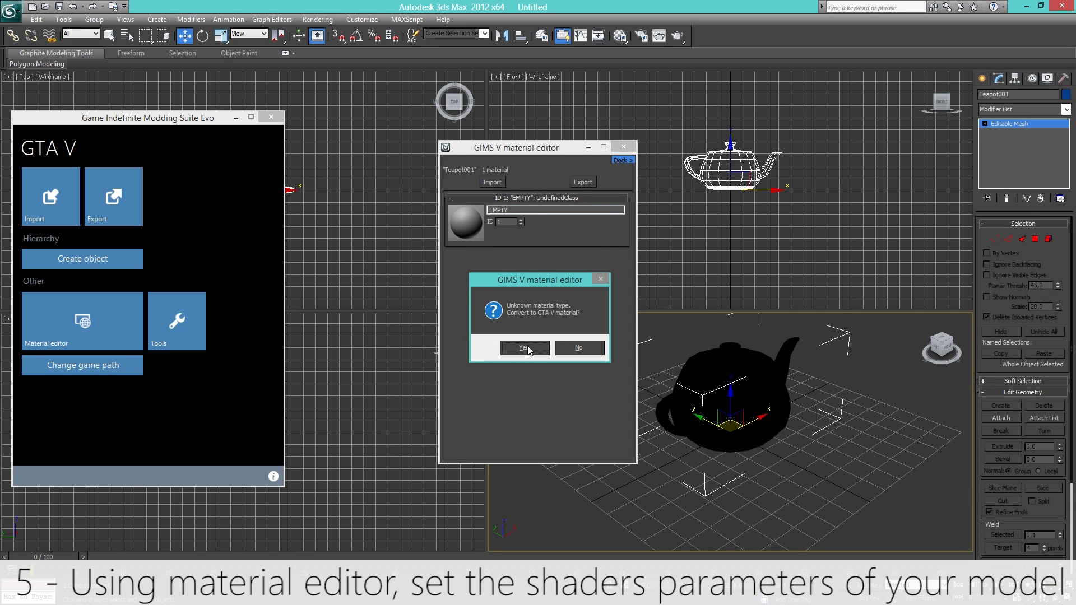
Step: Convert to a GTA V material and assign JP_Brick01_Bump.jpg as the diffuse texture
{"action": "left_click", "coordinate": [523, 347]}
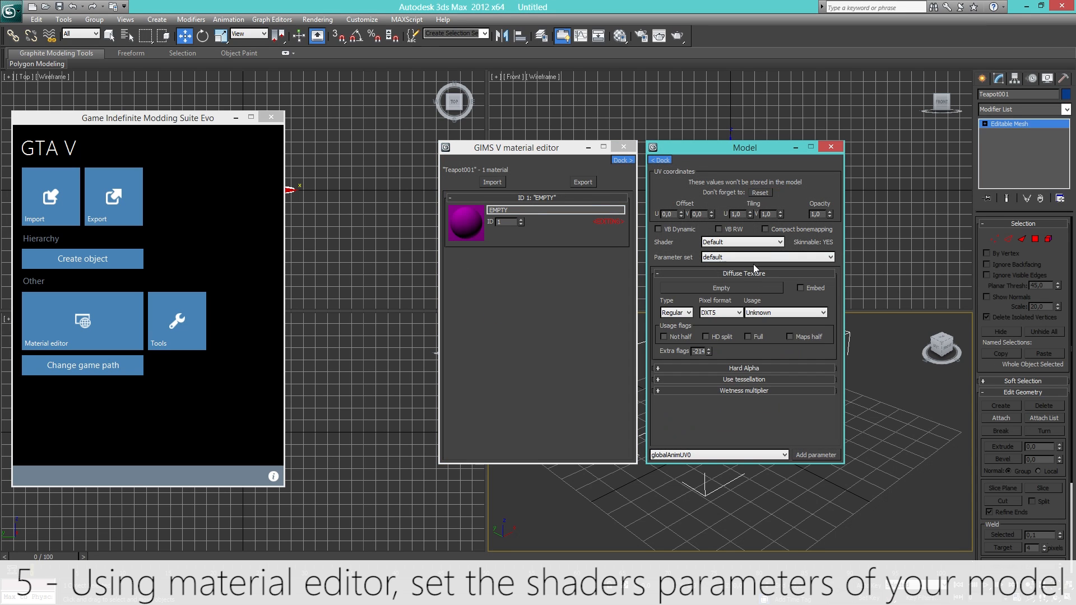
{"action": "left_click", "coordinate": [720, 288]}
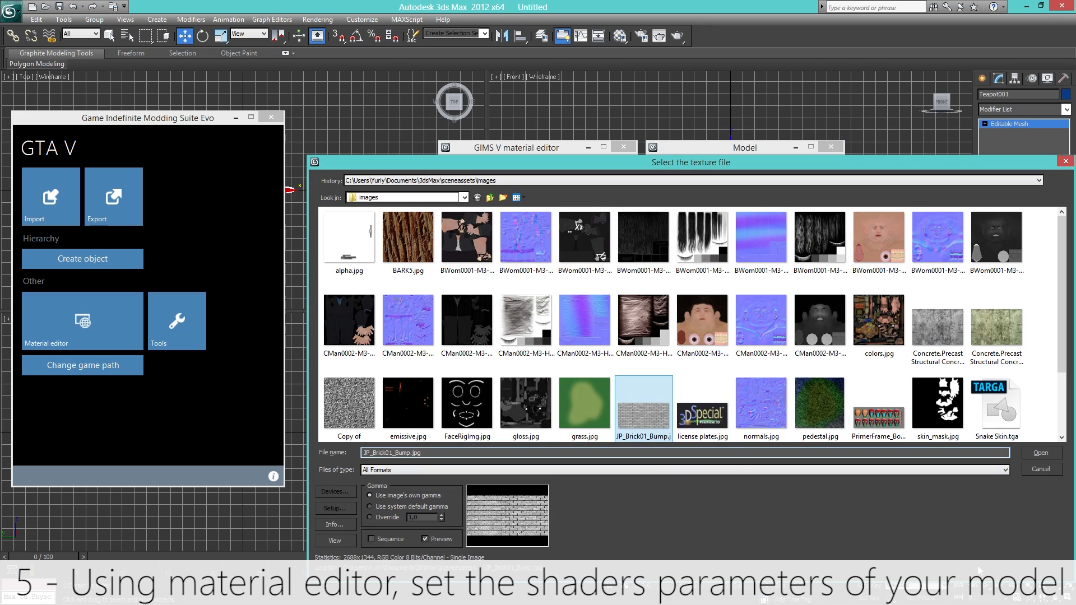
{"action": "left_click", "coordinate": [1040, 452]}
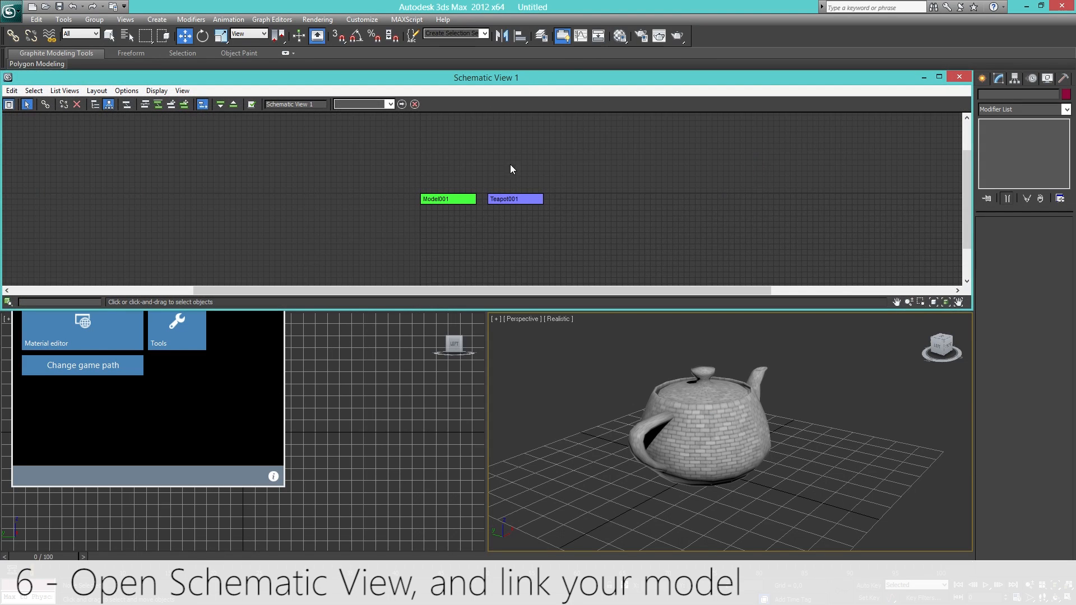
Step: In Schematic View, connect Teapot001 as a child of Model001, then close the view
{"action": "left_click", "coordinate": [44, 105]}
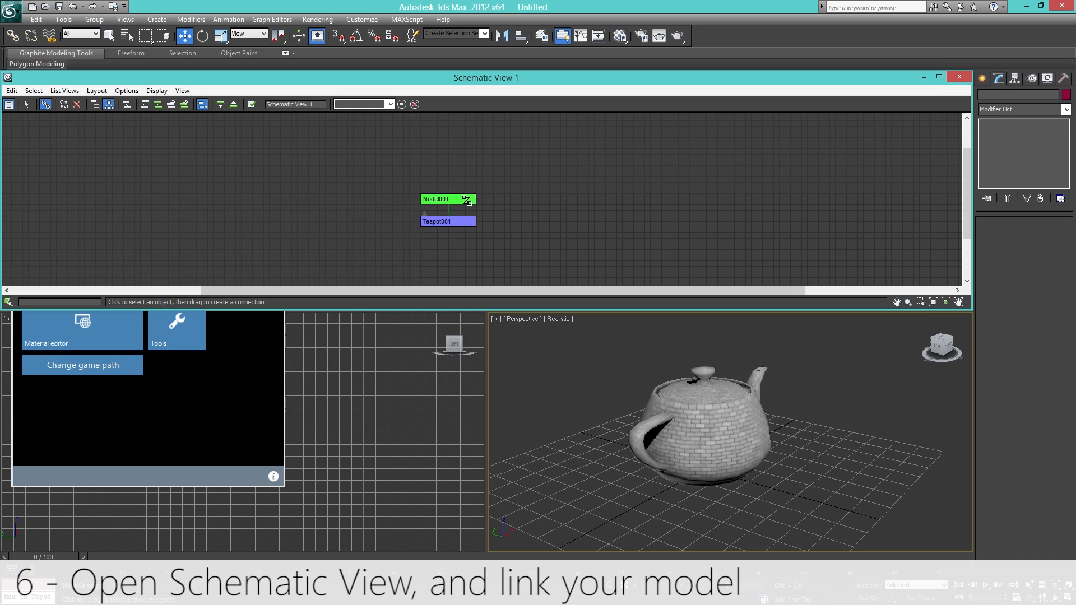
{"action": "left_click", "coordinate": [27, 104]}
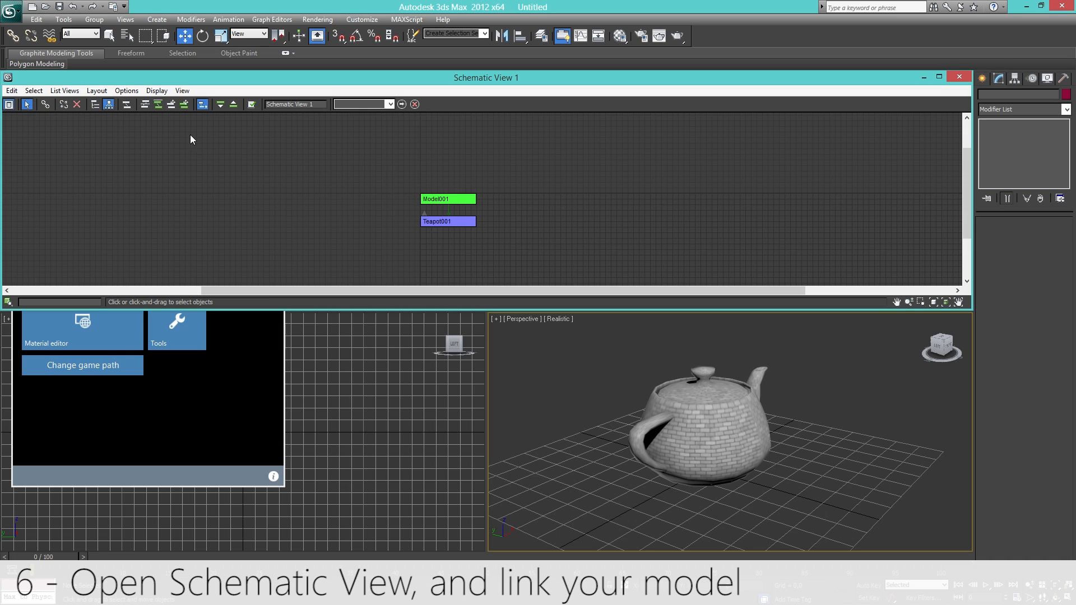
{"action": "double_click", "coordinate": [447, 199]}
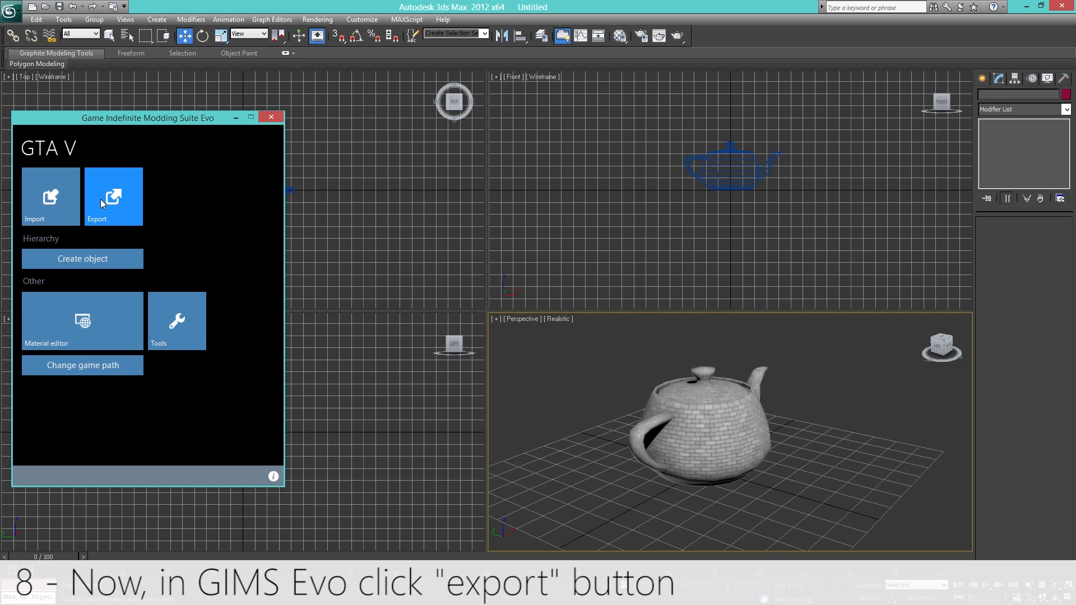
Step: Export the checked Model: test_teapot to the Tutorial folder via GIMS Evo
{"action": "left_click", "coordinate": [112, 196]}
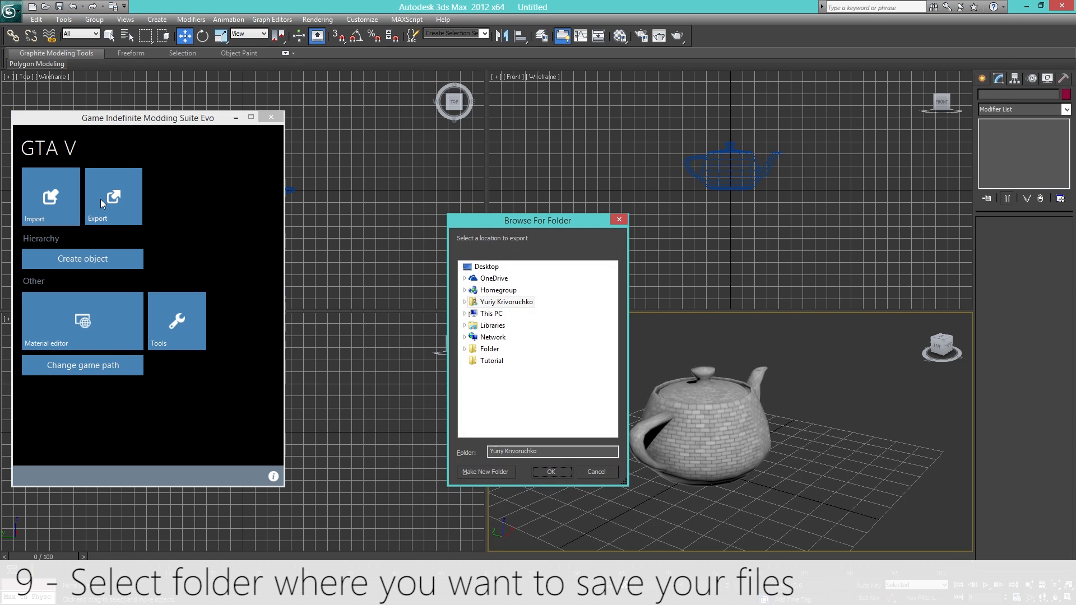
{"action": "left_click", "coordinate": [490, 360]}
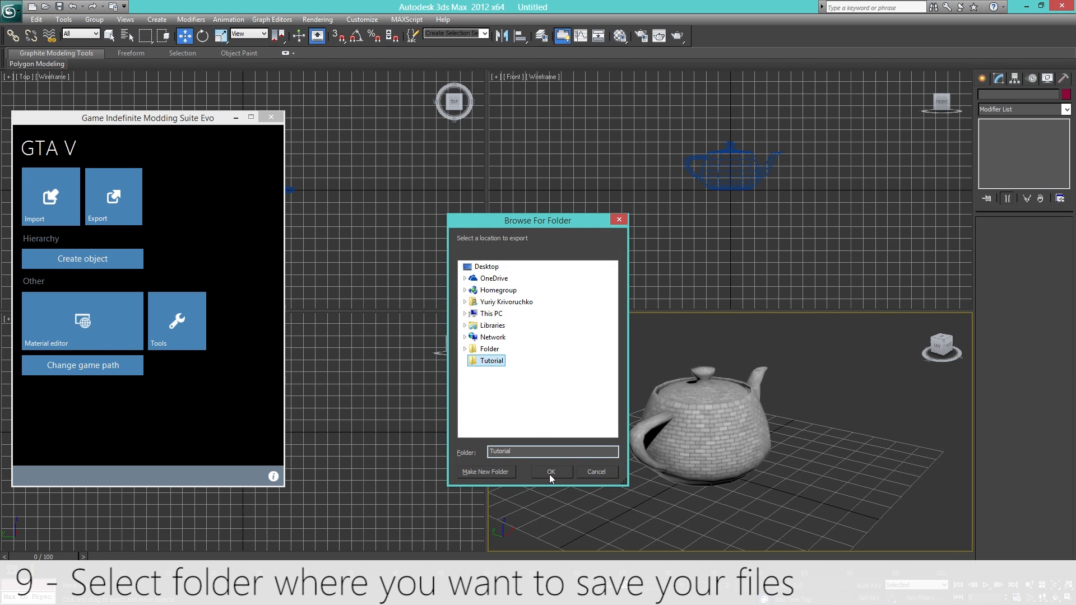
{"action": "left_click", "coordinate": [549, 471]}
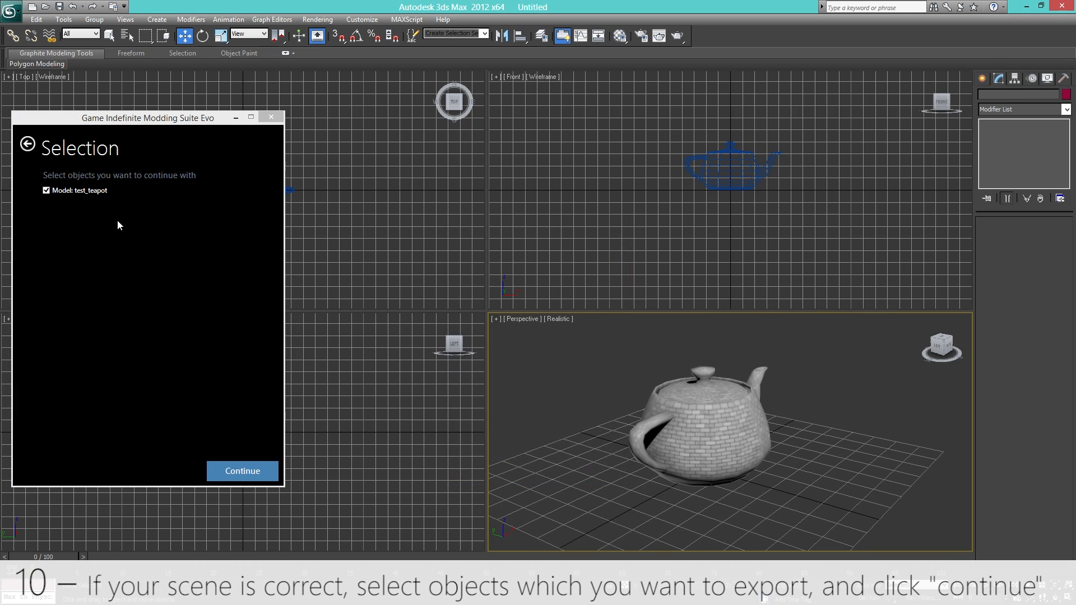
{"action": "left_click", "coordinate": [242, 470]}
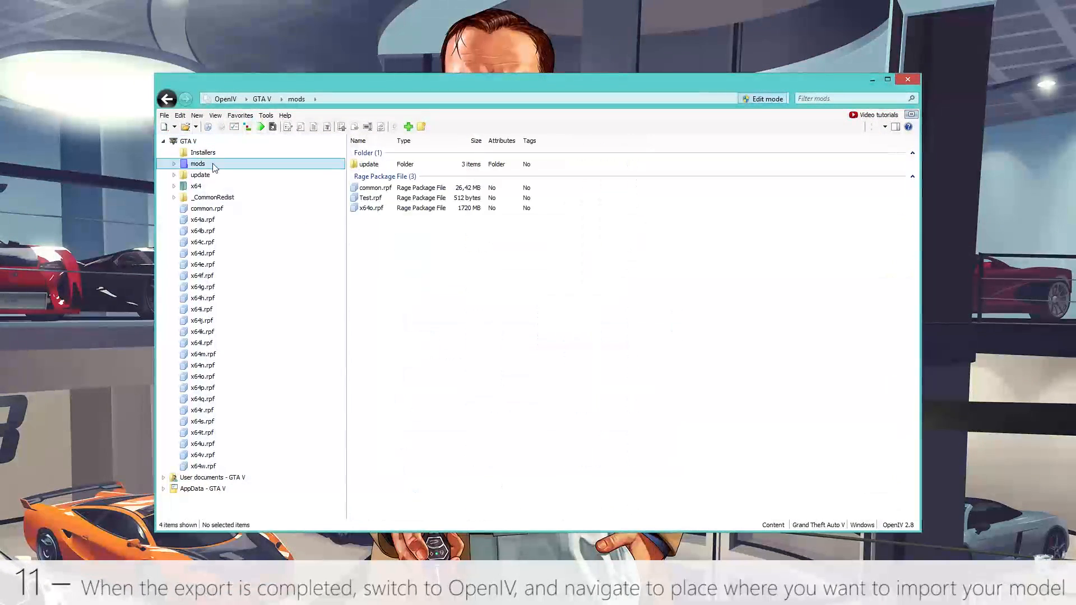
Step: Import test_teapot.odr into mods > Test.rpf with Import openFormats
{"action": "double_click", "coordinate": [371, 198]}
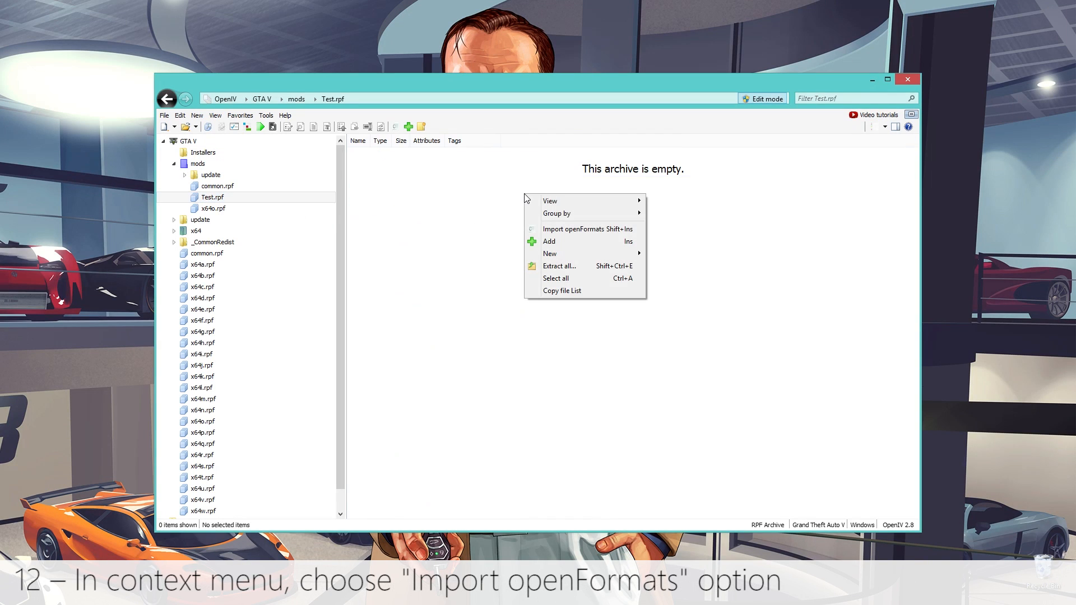
{"action": "mouse_move", "coordinate": [582, 201]}
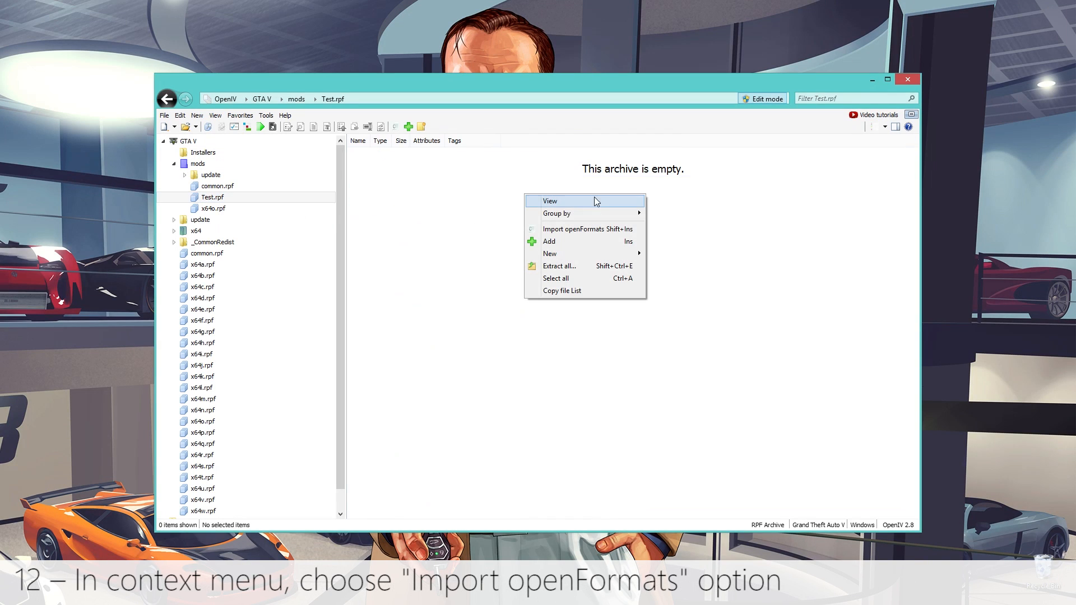
{"action": "mouse_move", "coordinate": [586, 228]}
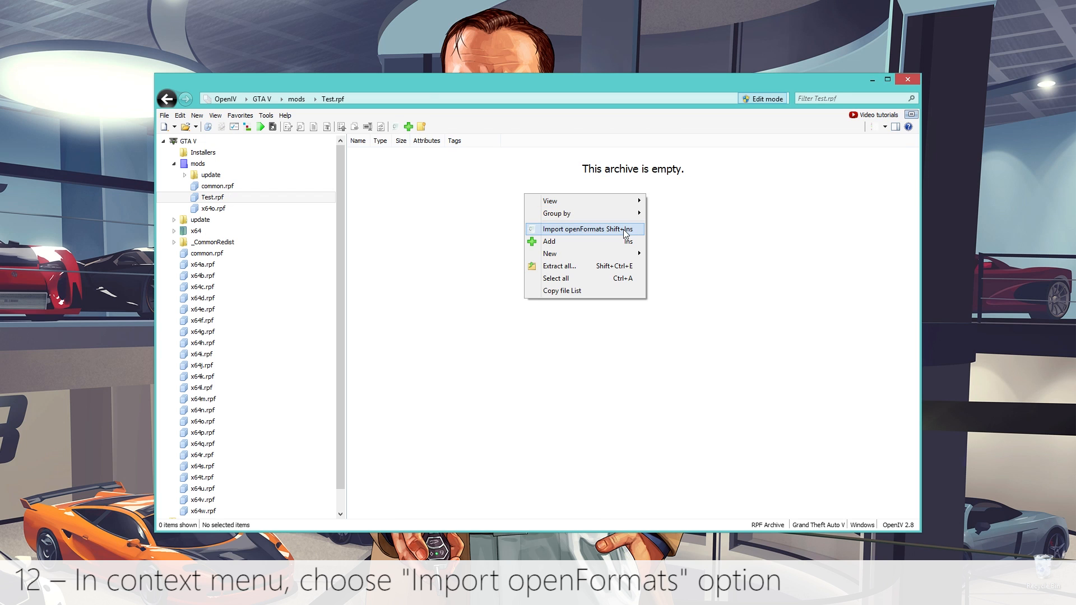
{"action": "left_click", "coordinate": [586, 229]}
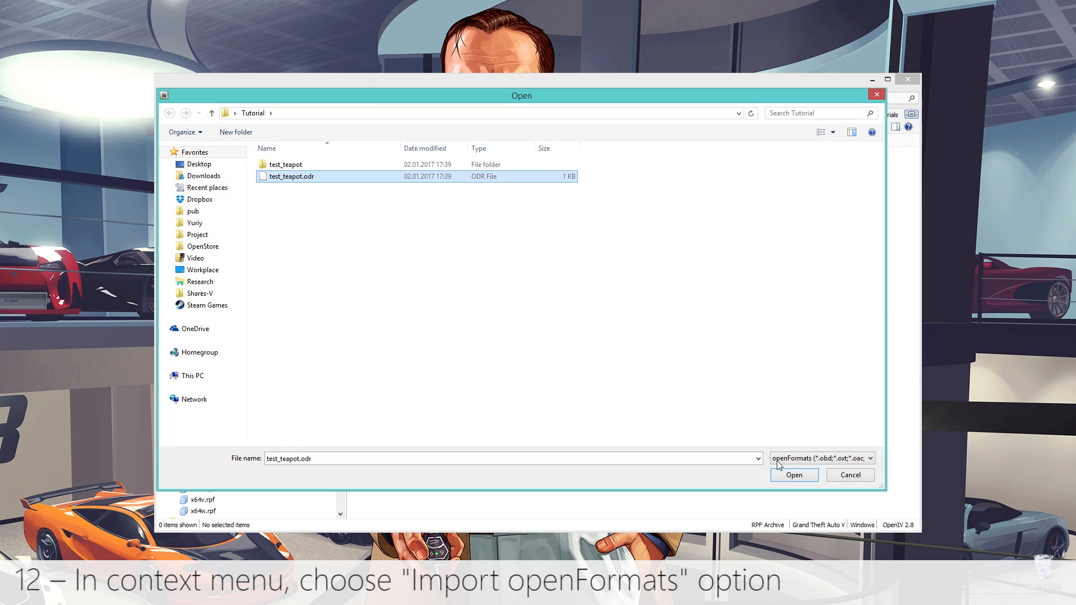
{"action": "left_click", "coordinate": [793, 475]}
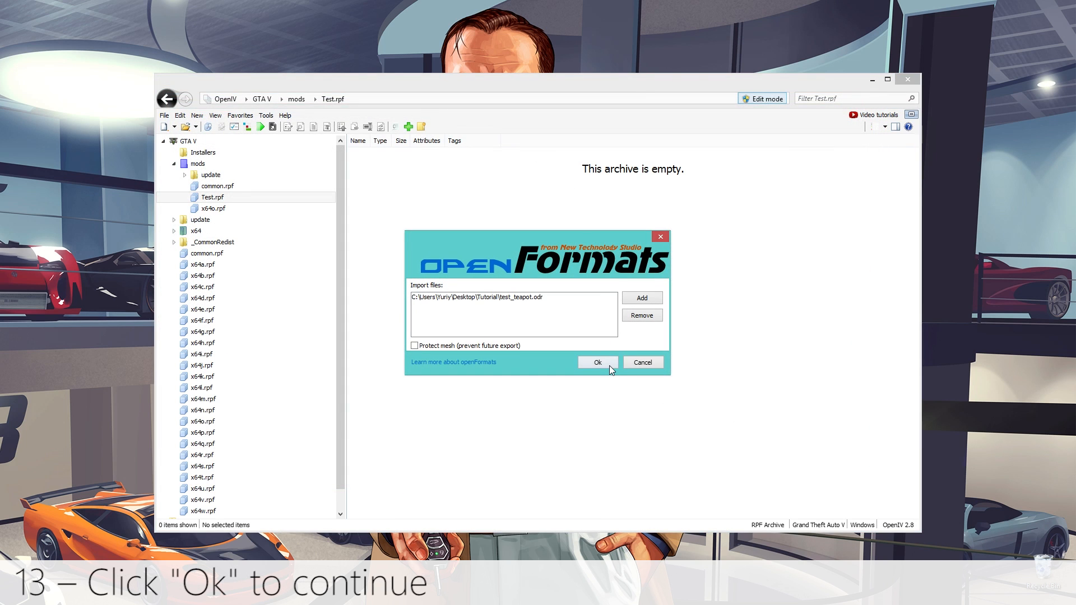
{"action": "left_click", "coordinate": [596, 362]}
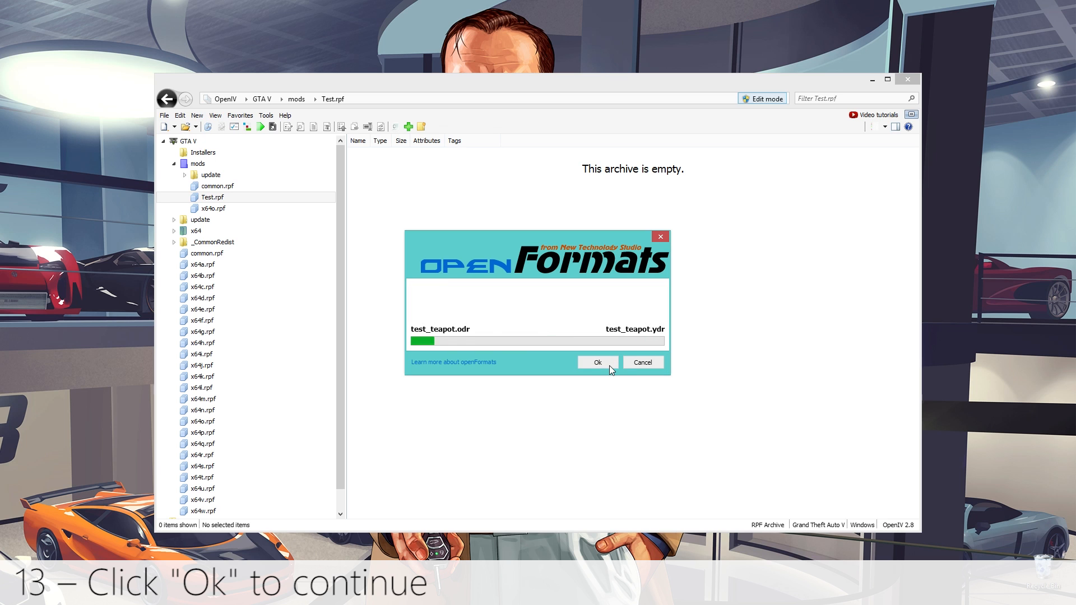
{"action": "left_click", "coordinate": [596, 362]}
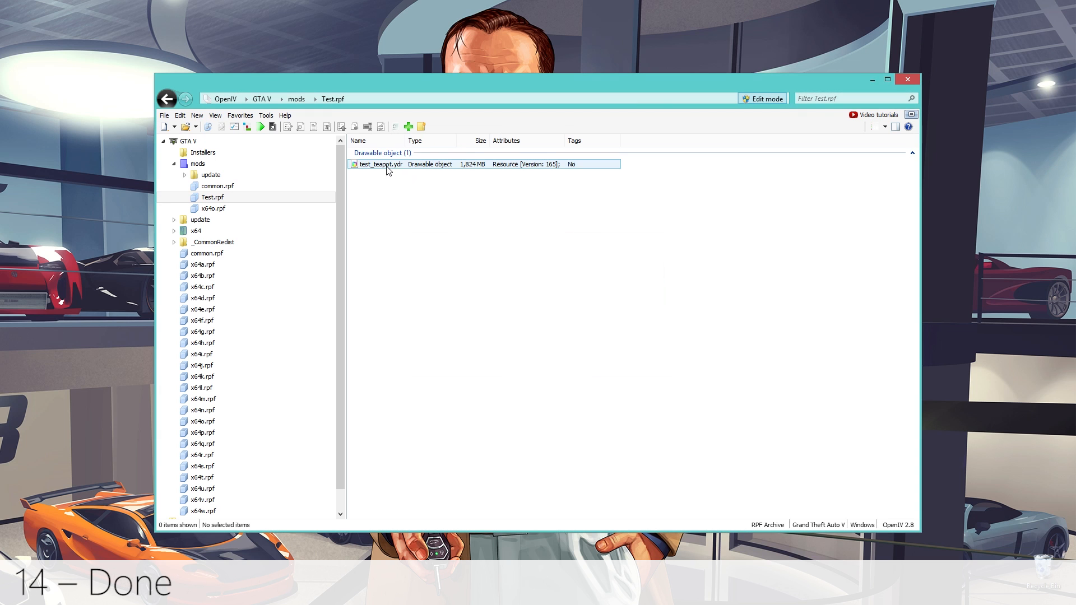
Step: Preview the resulting test_teapot.ydr in the OpenIV model viewer
{"action": "double_click", "coordinate": [380, 164]}
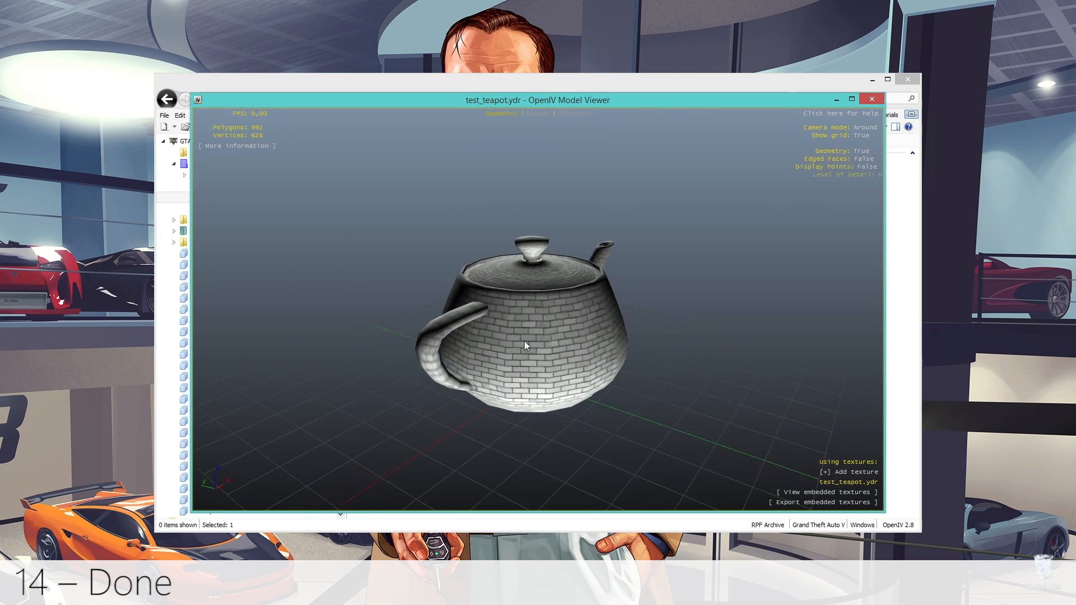